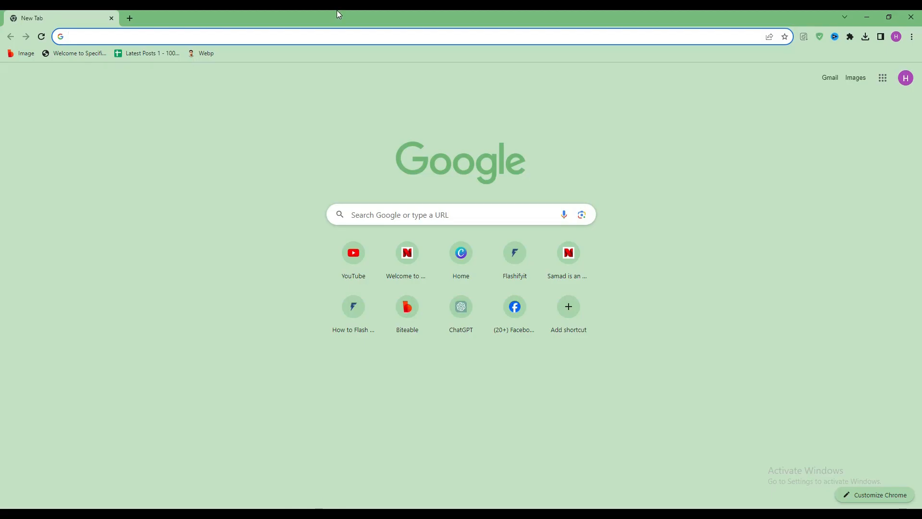
Open the Flashifyit site from the Chrome New Tab shortcut tile
click(235, 36)
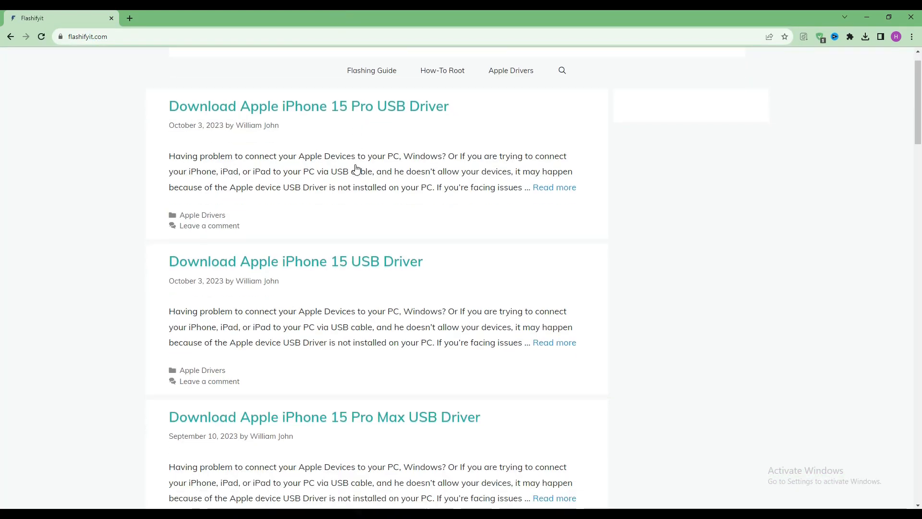
Search Flashifyit for 'Samsung Galaxy Tab A7 Lite'
scroll(down, 3)
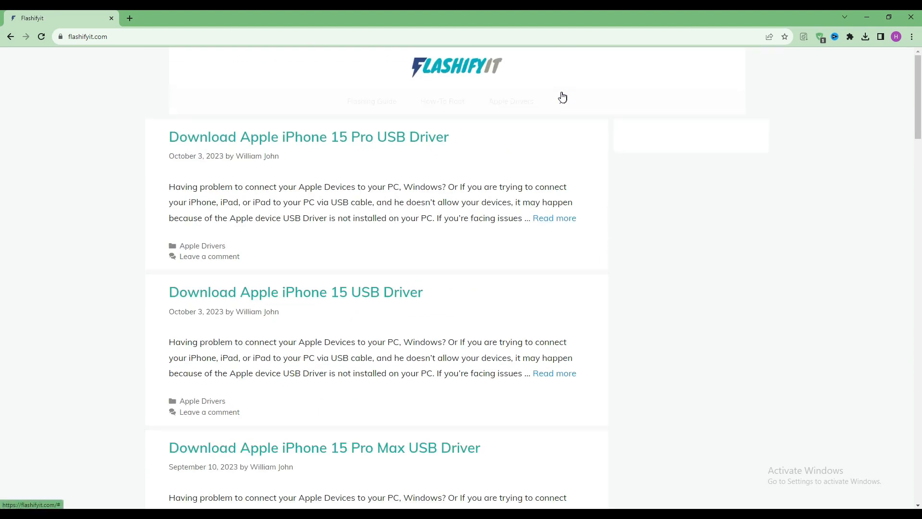
text(Samsung Galaxy Tab A7 Lite)
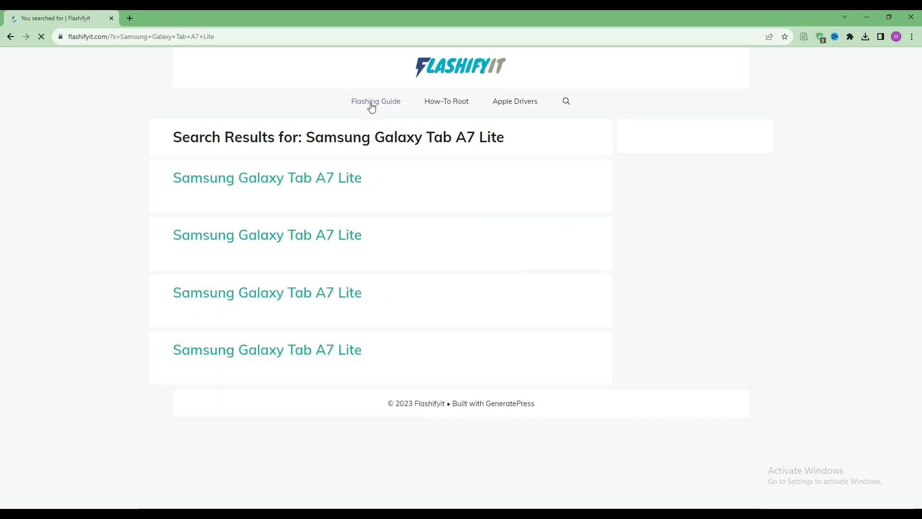
Open the first Galaxy Tab A7 Lite result and scroll through its SP Flash Tool guide
click(266, 292)
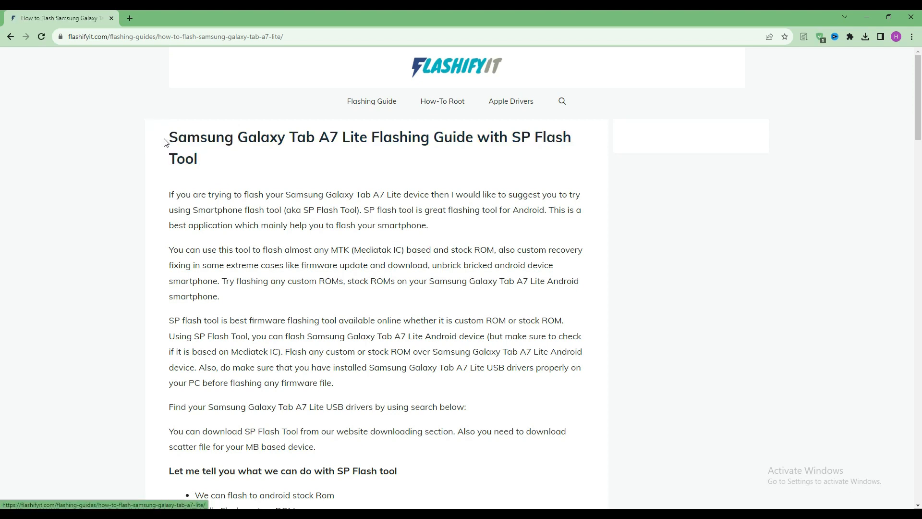
triple_click(369, 144)
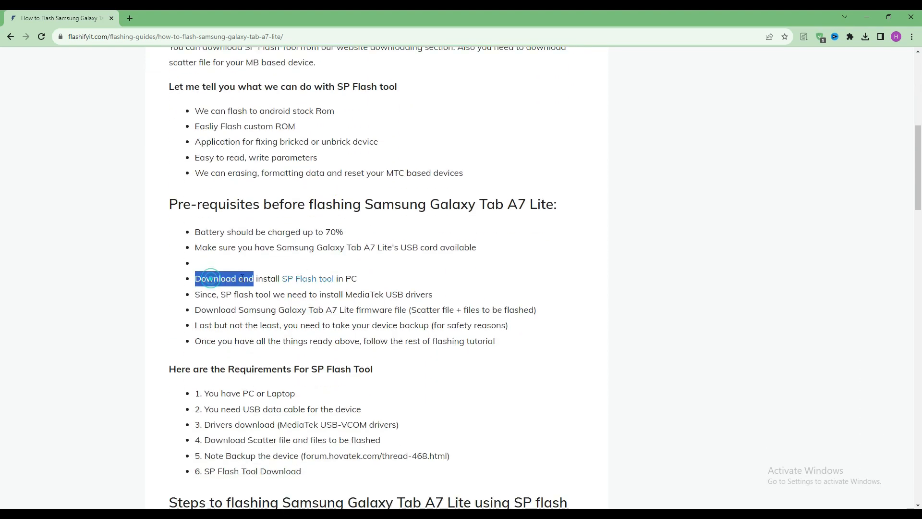
scroll(down, 3)
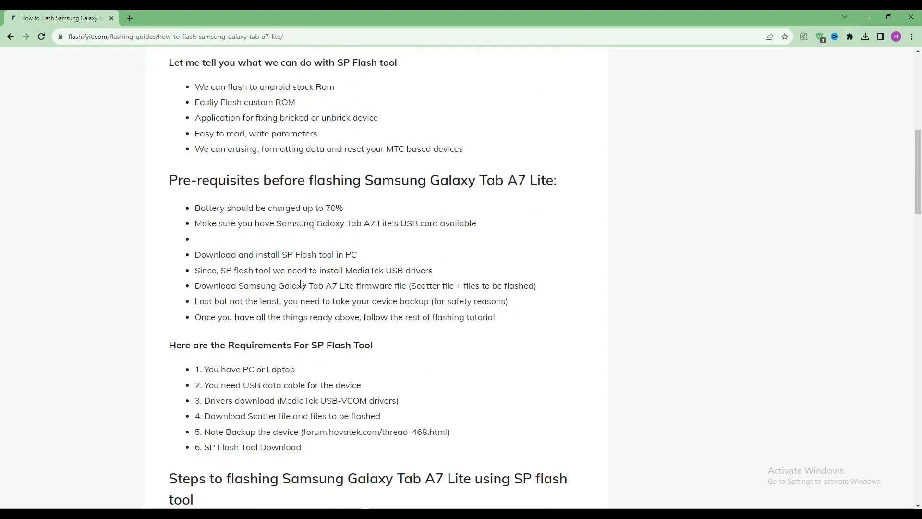
scroll(down, 3)
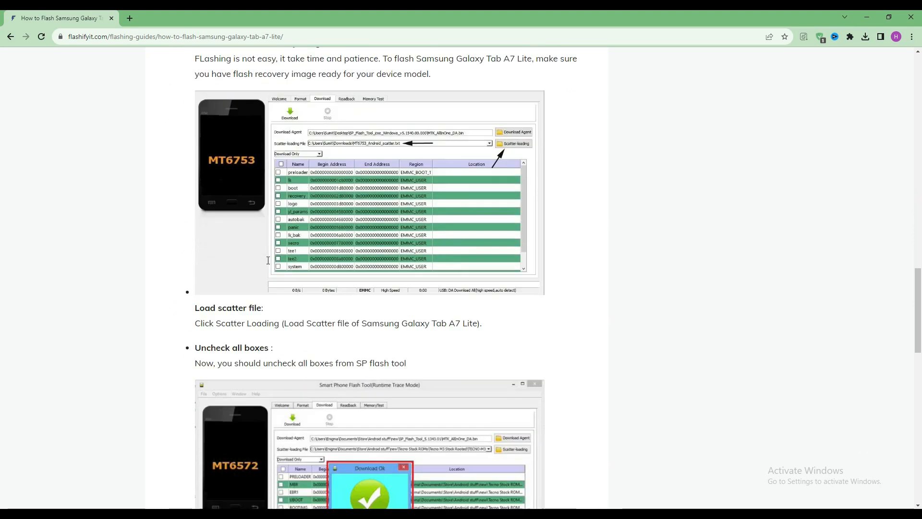
scroll(down, 3)
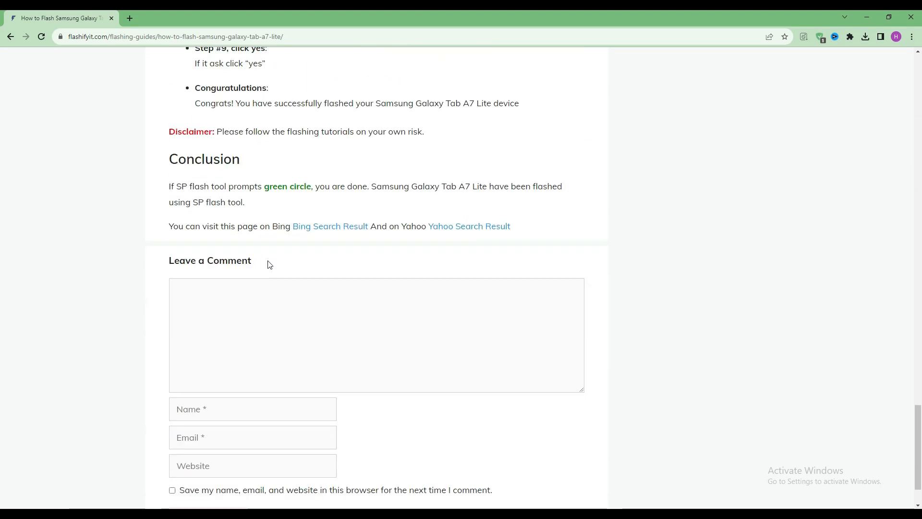
scroll(up, 3)
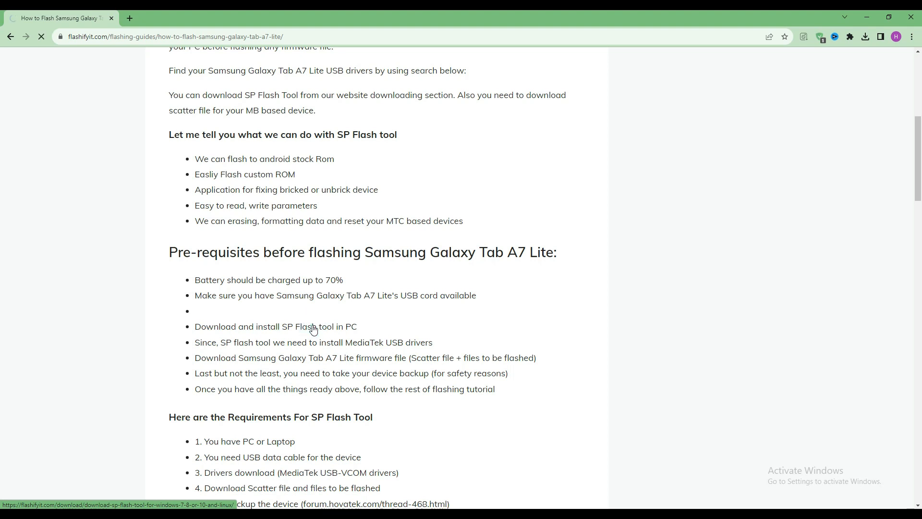
Go to the SP Flash Tool download page and locate the Windows download section
click(274, 327)
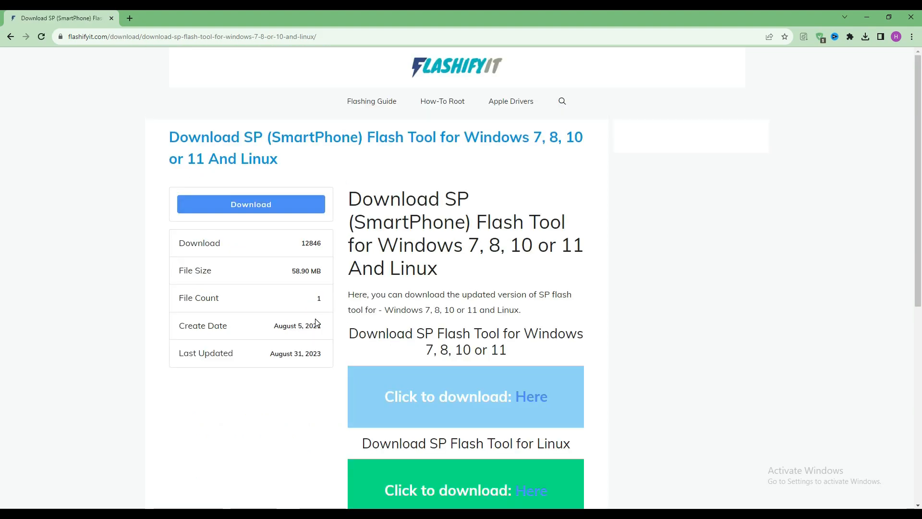
drag(348, 333, 510, 350)
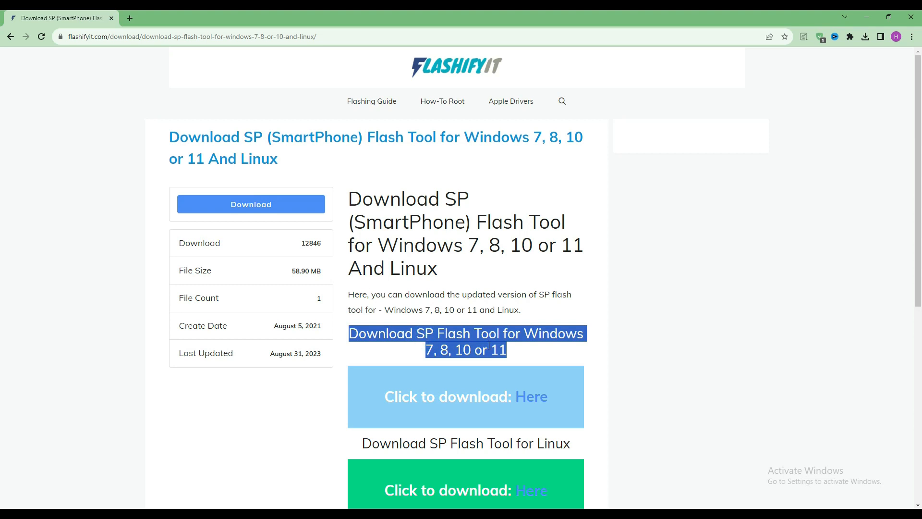
scroll(down, 3)
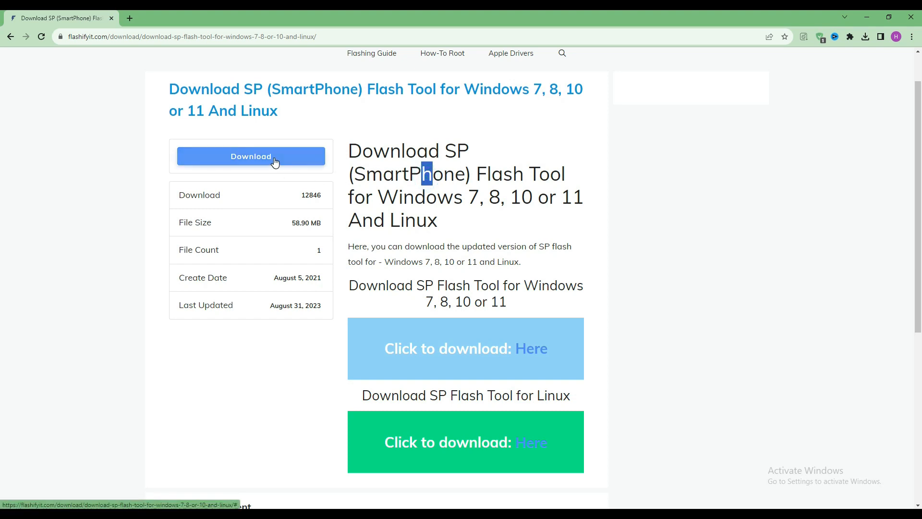
Download the SP Flash Tool v5.1924 Windows zip under its suggested name and view recent downloads
click(251, 156)
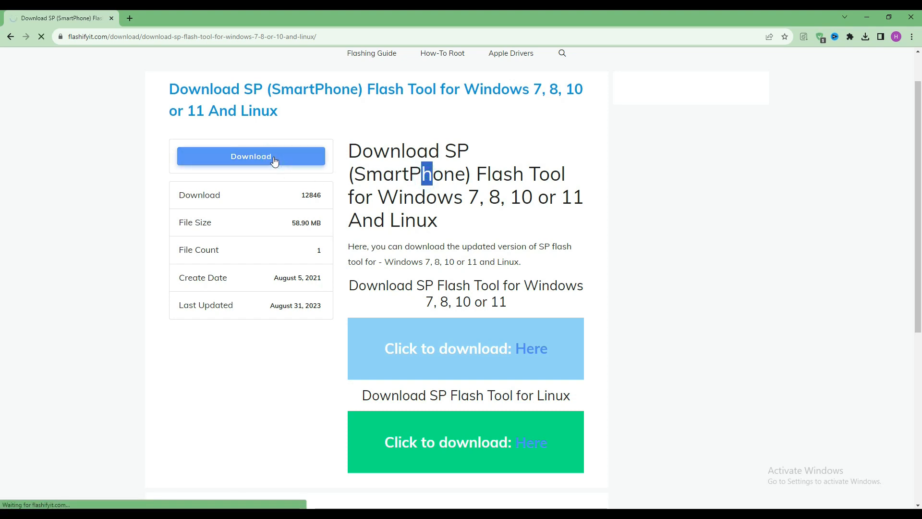
click(251, 156)
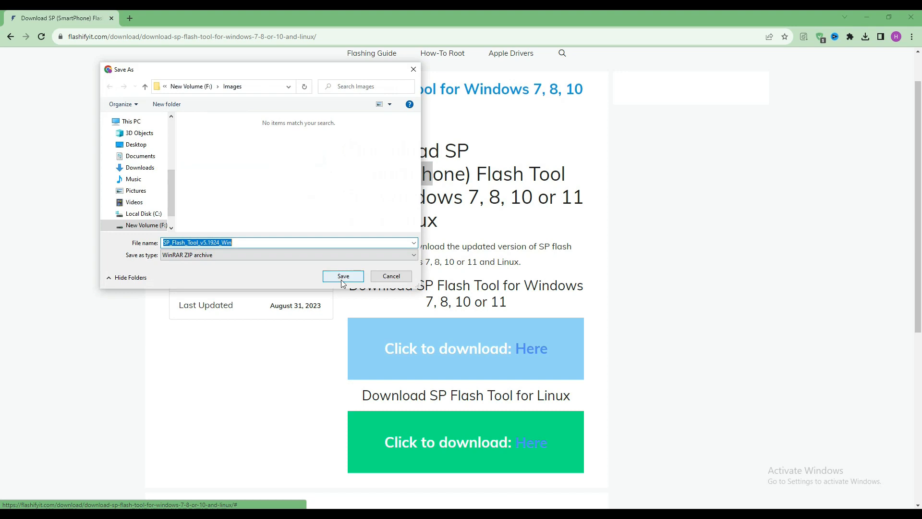
click(343, 276)
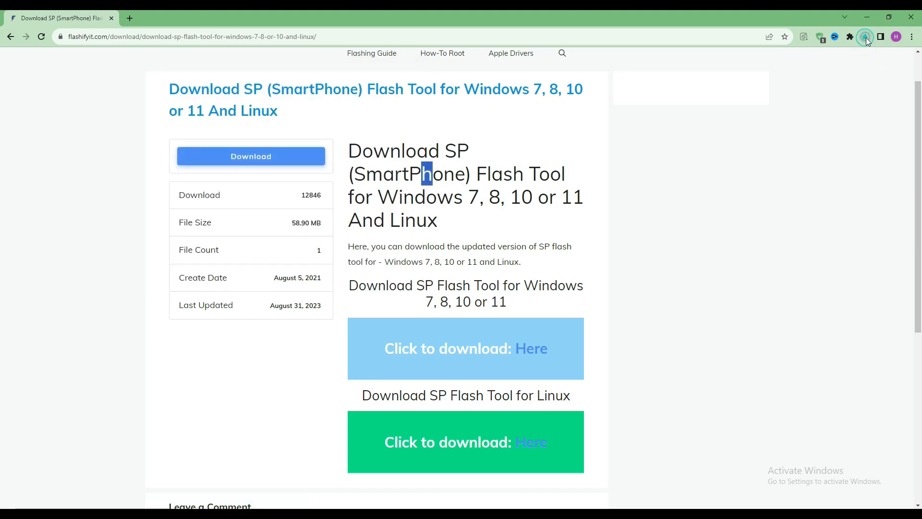
click(865, 36)
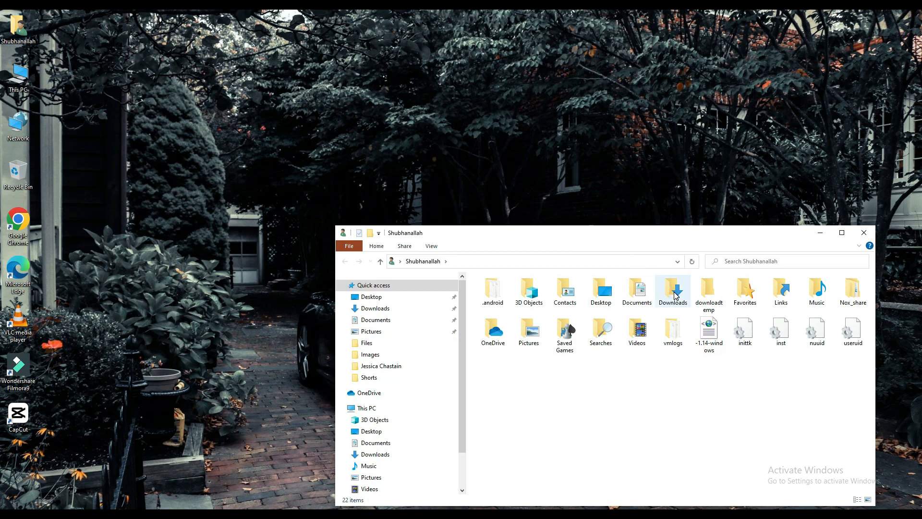
Navigate from Downloads into the extracted SP_Flash_Tool_v5.1924_Win folder
double_click(672, 292)
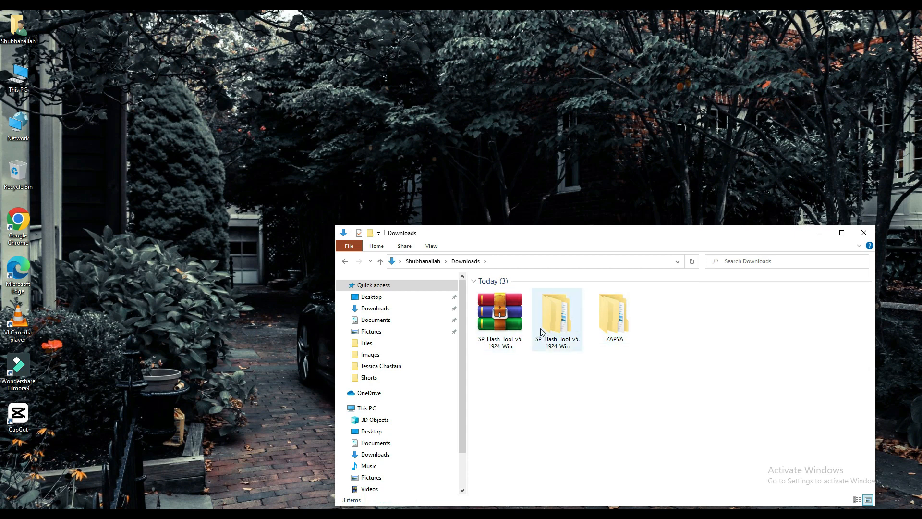
mouse_move(563, 335)
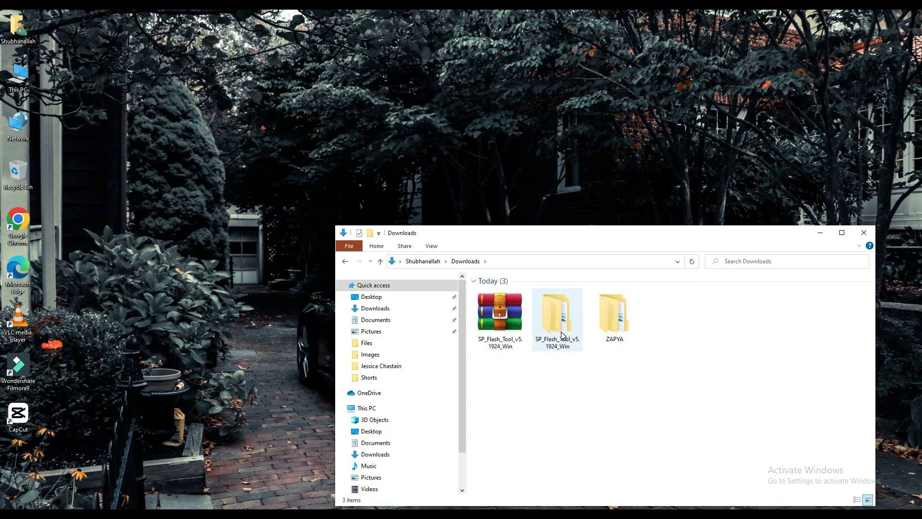
double_click(557, 311)
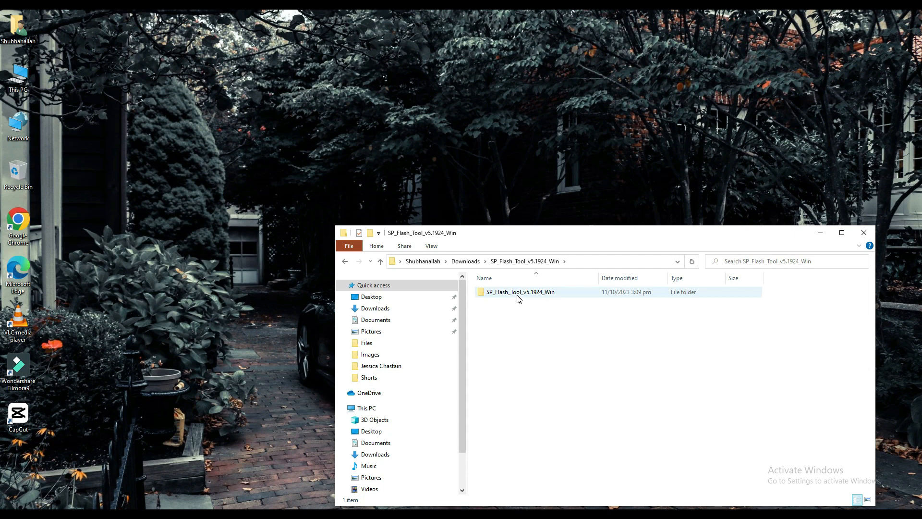
double_click(520, 292)
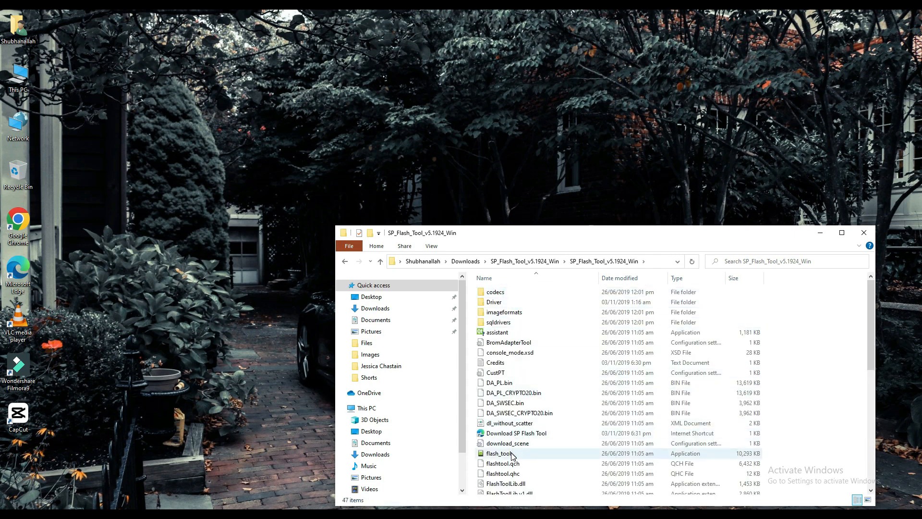
Launch flash_tool.exe to start SP Flash Tool
click(499, 452)
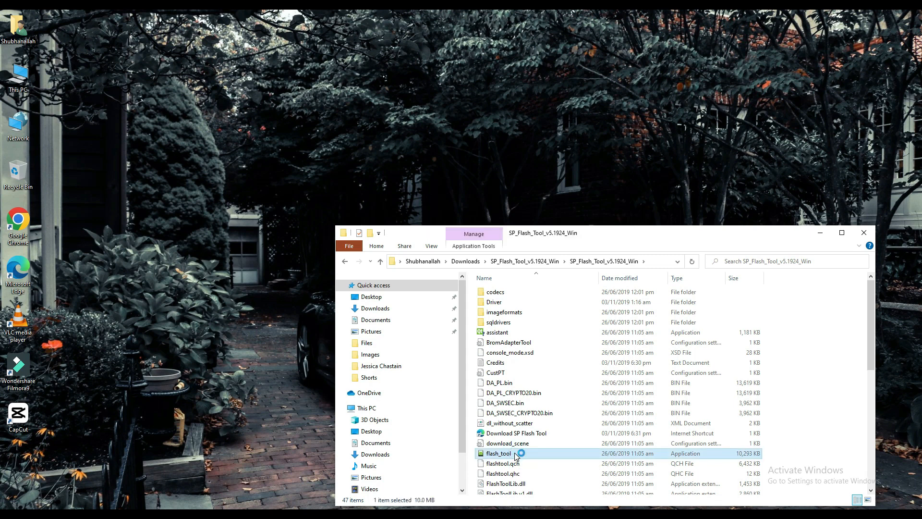
double_click(498, 453)
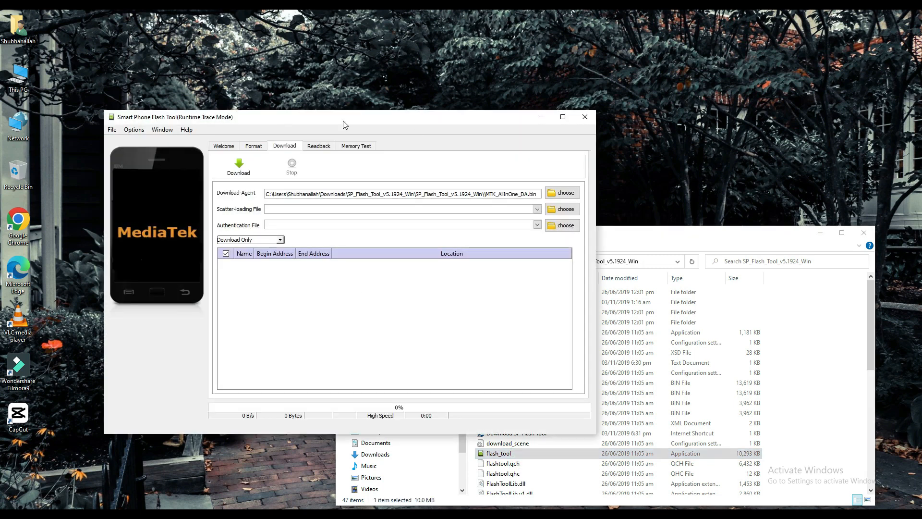
mouse_move(387, 183)
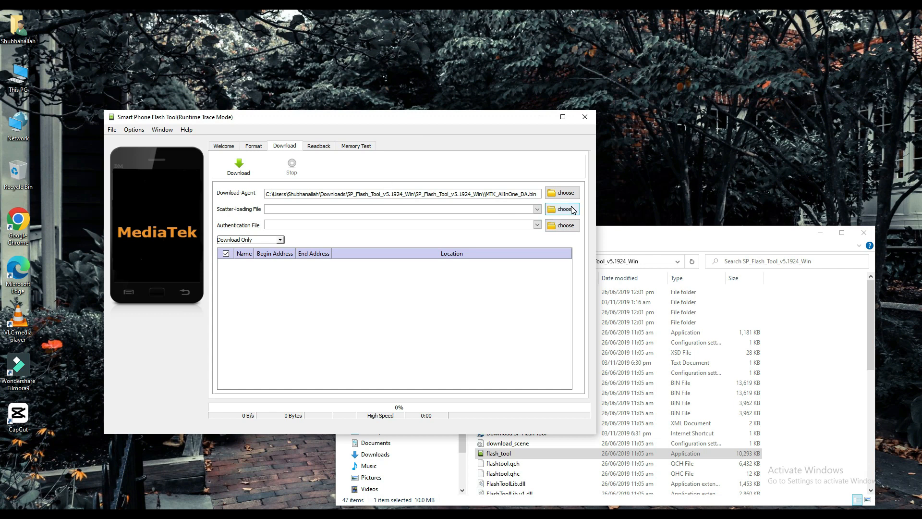
mouse_move(572, 210)
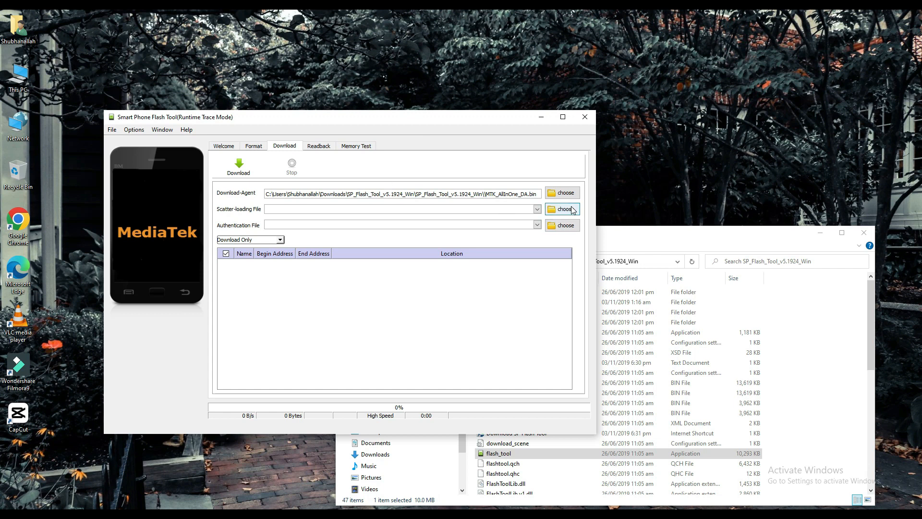
Choose MT6580_Android_scatter as the scatter-loading file, populating the partition list
click(562, 208)
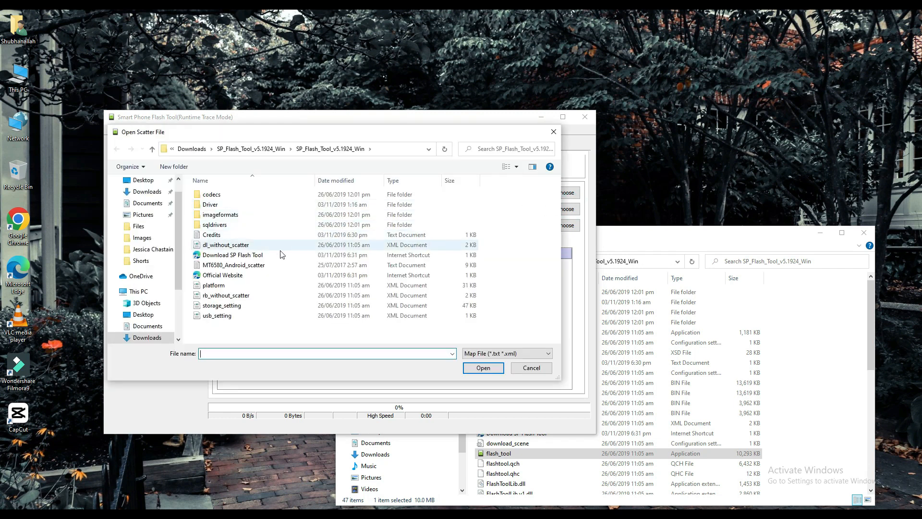
click(234, 265)
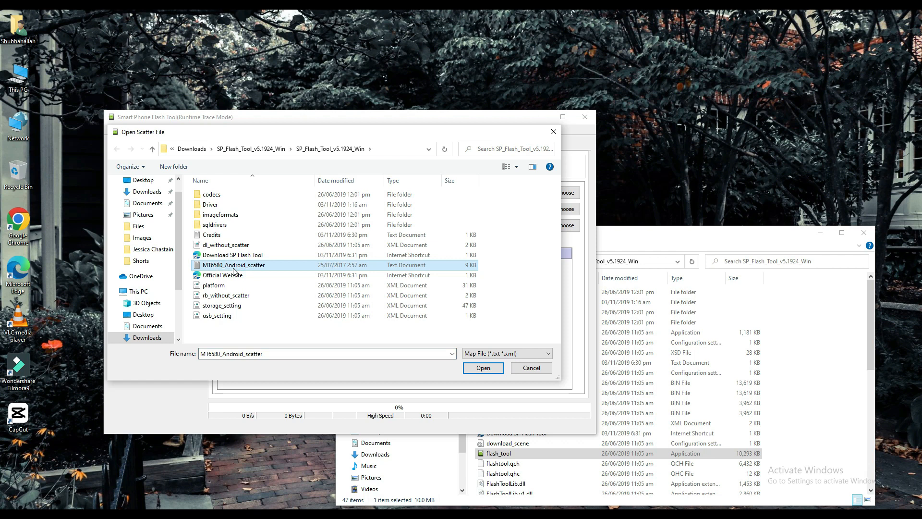
mouse_move(246, 268)
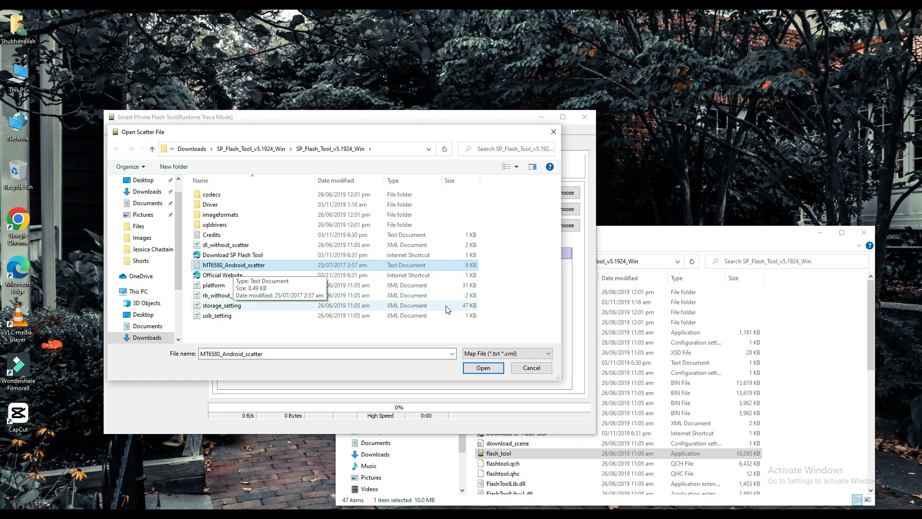
click(482, 368)
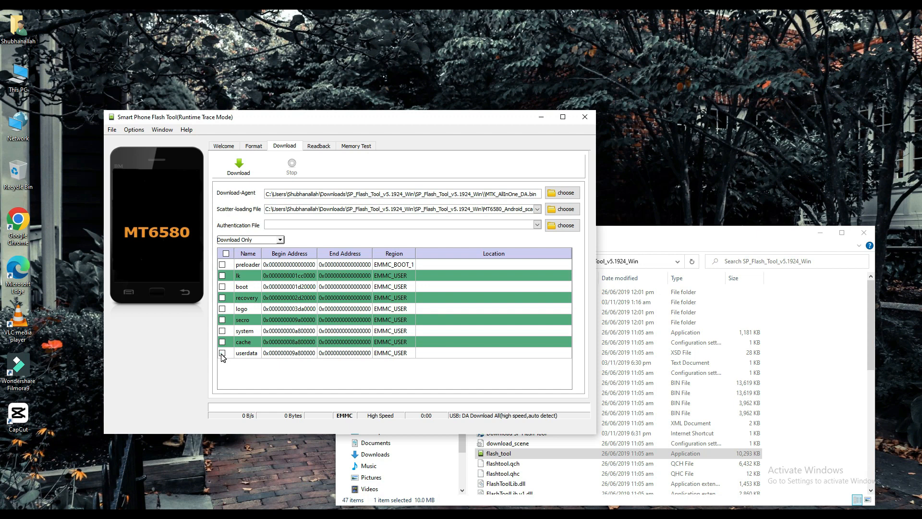
Tick the userdata partition and dismiss the select-at-least-one-ROM warning
click(222, 353)
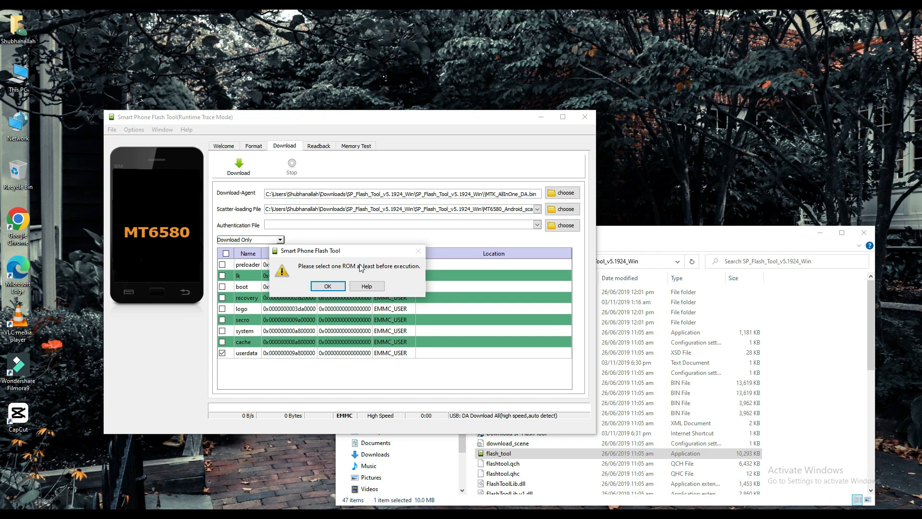
click(327, 286)
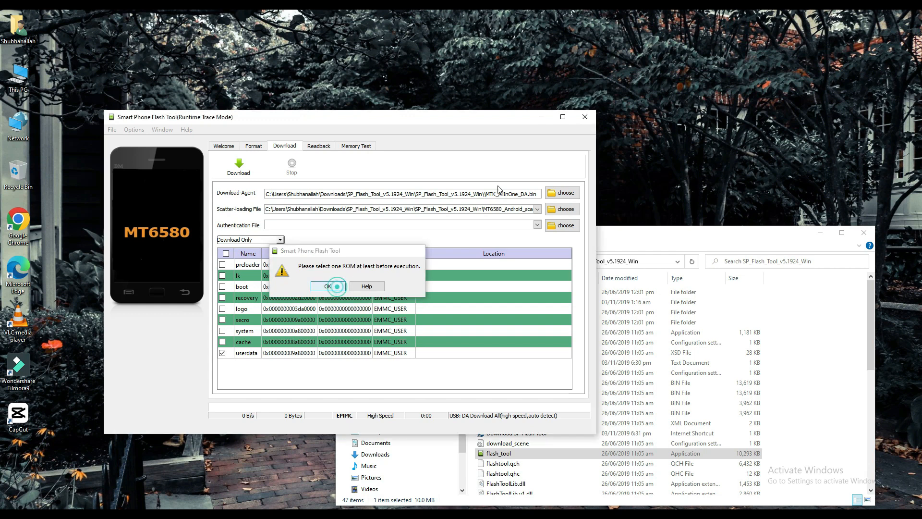